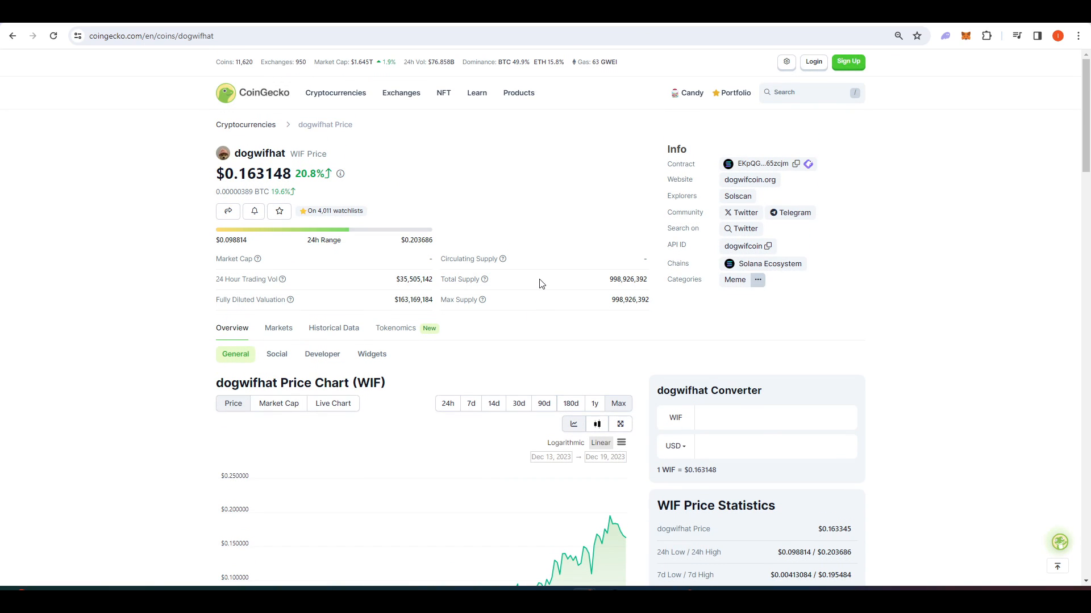
- Show dogwifhat's Markets list with its single Raydium WIF/SOL spot pair, then move on to Phantom
scroll(down, 3)
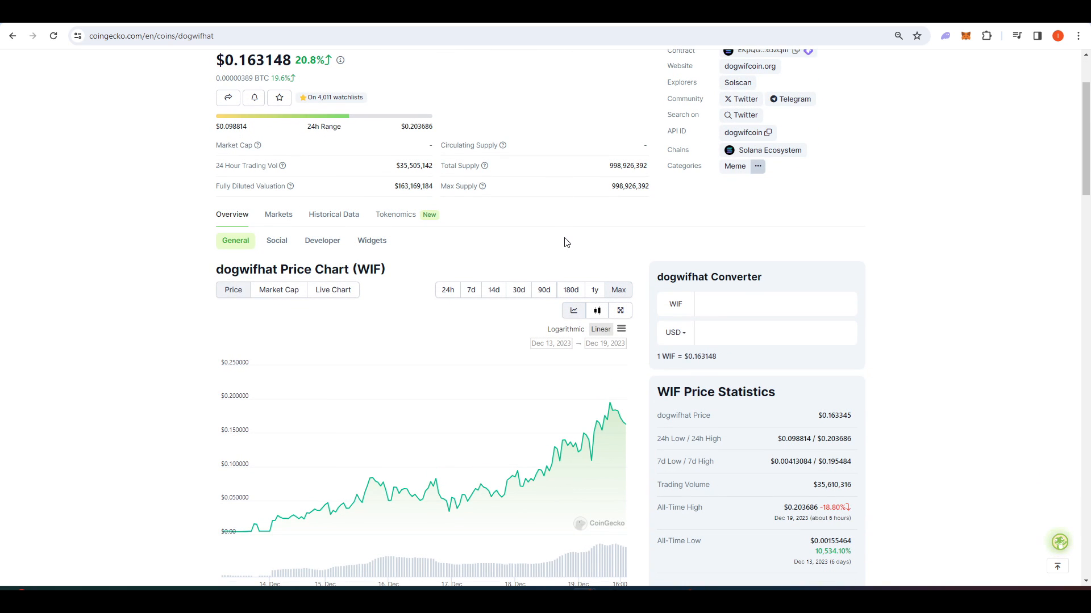
scroll(up, 3)
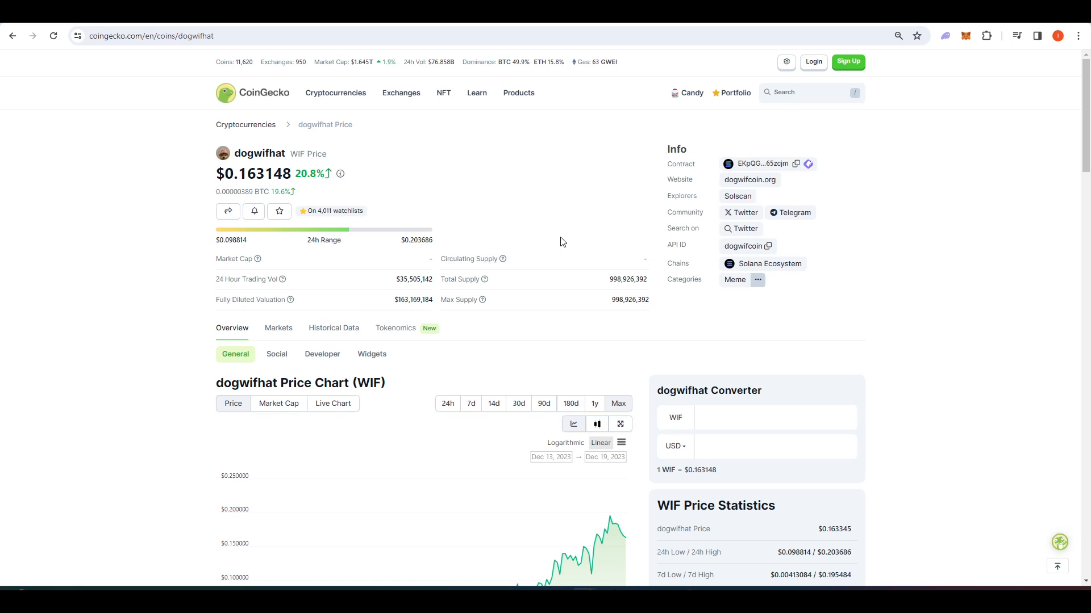
mouse_move(411, 216)
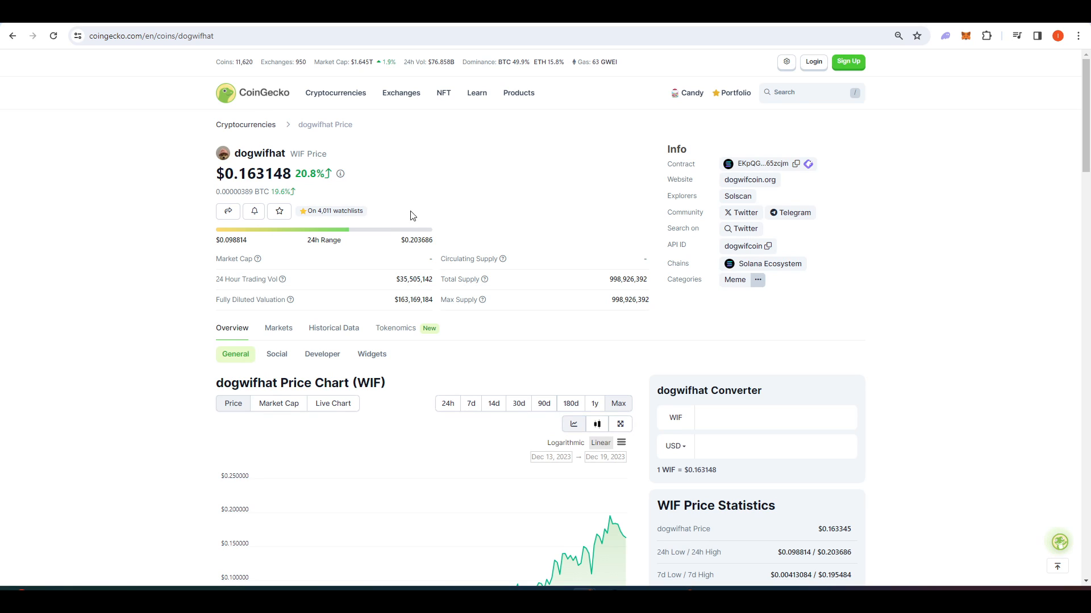
mouse_move(546, 214)
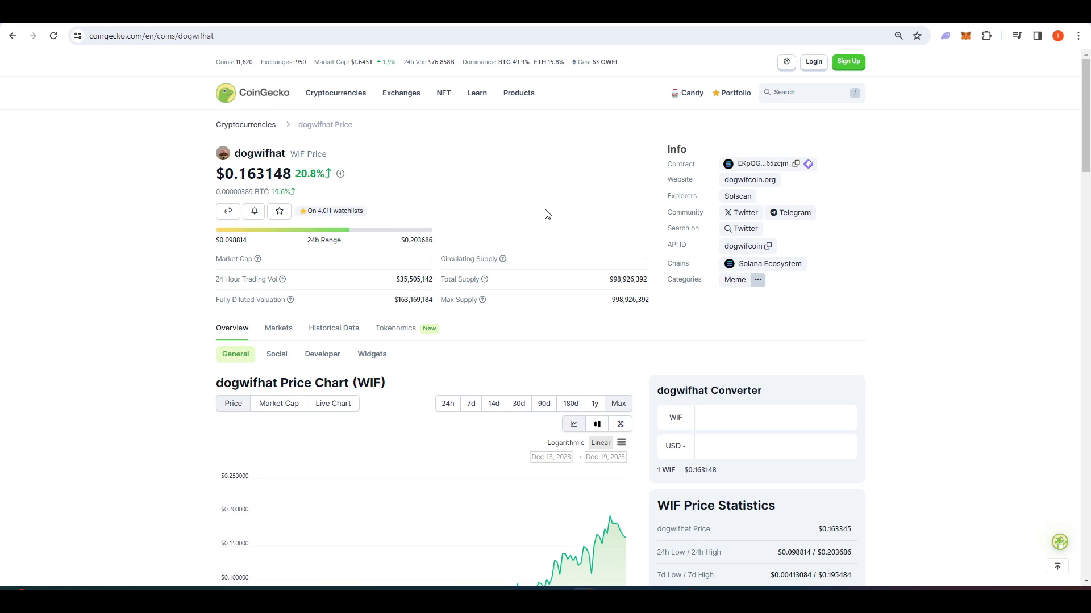
mouse_move(564, 197)
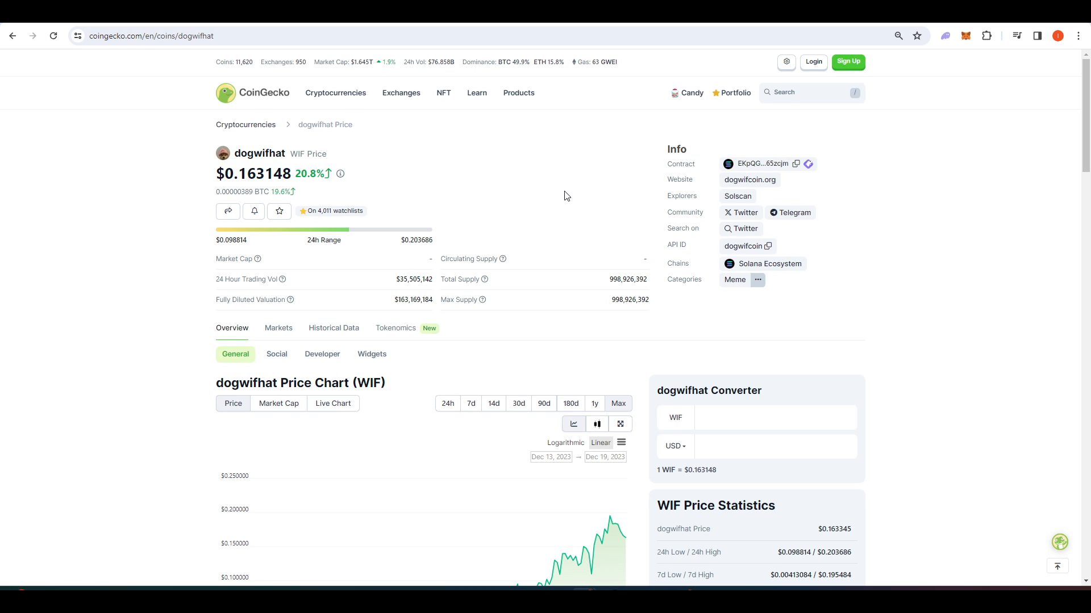
mouse_move(533, 177)
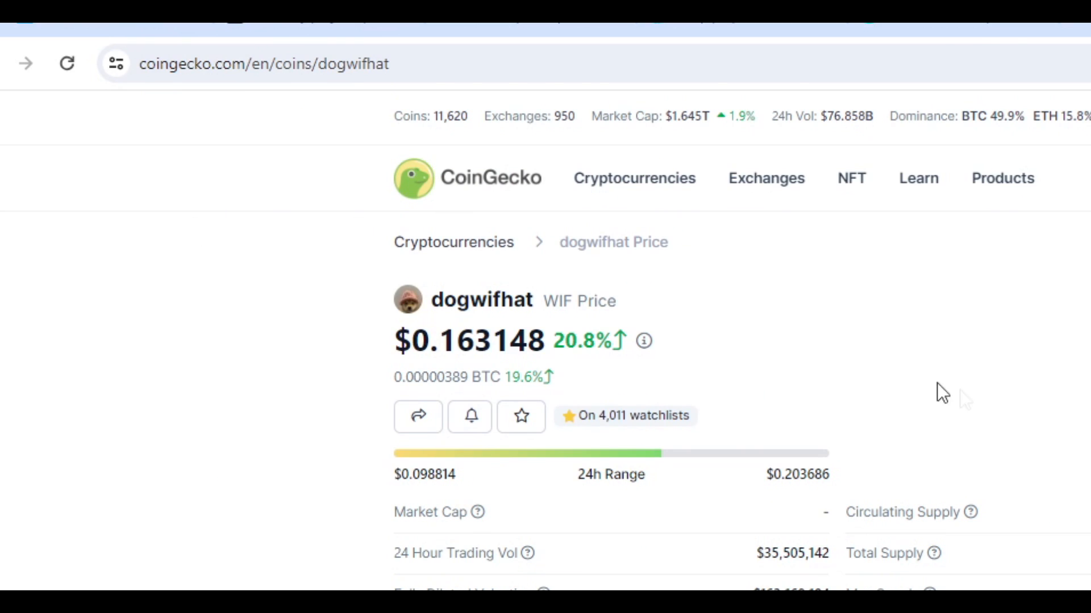
key(ctrl+minus)
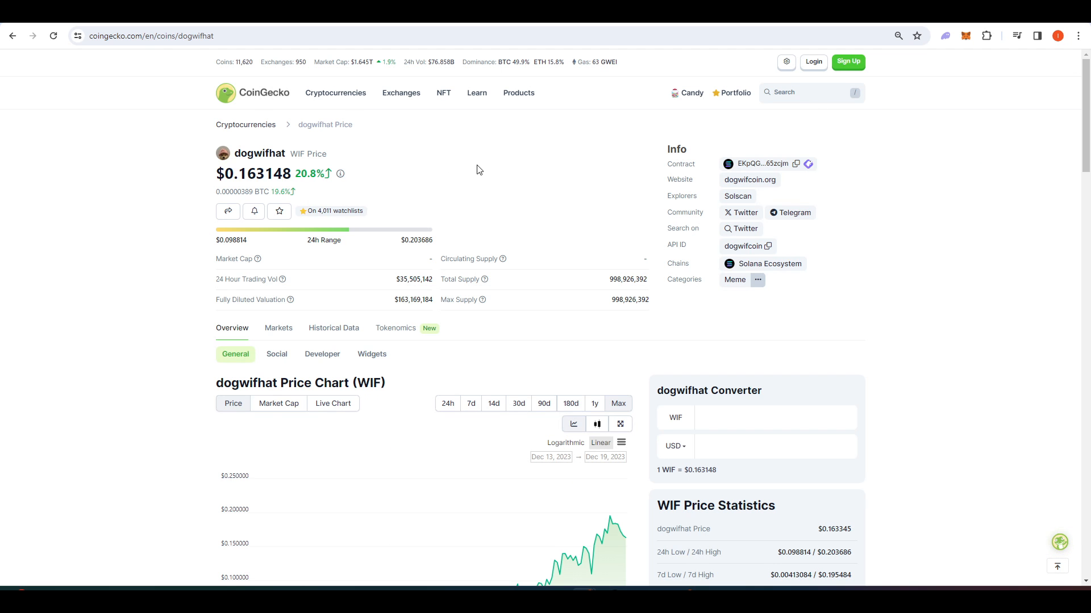
click(278, 328)
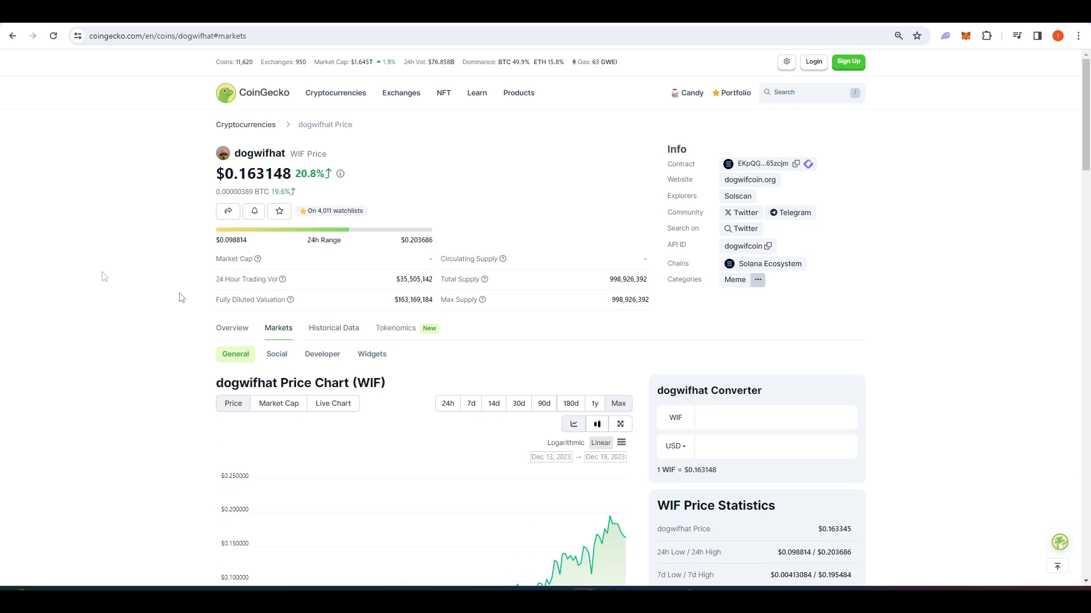
scroll(down, 3)
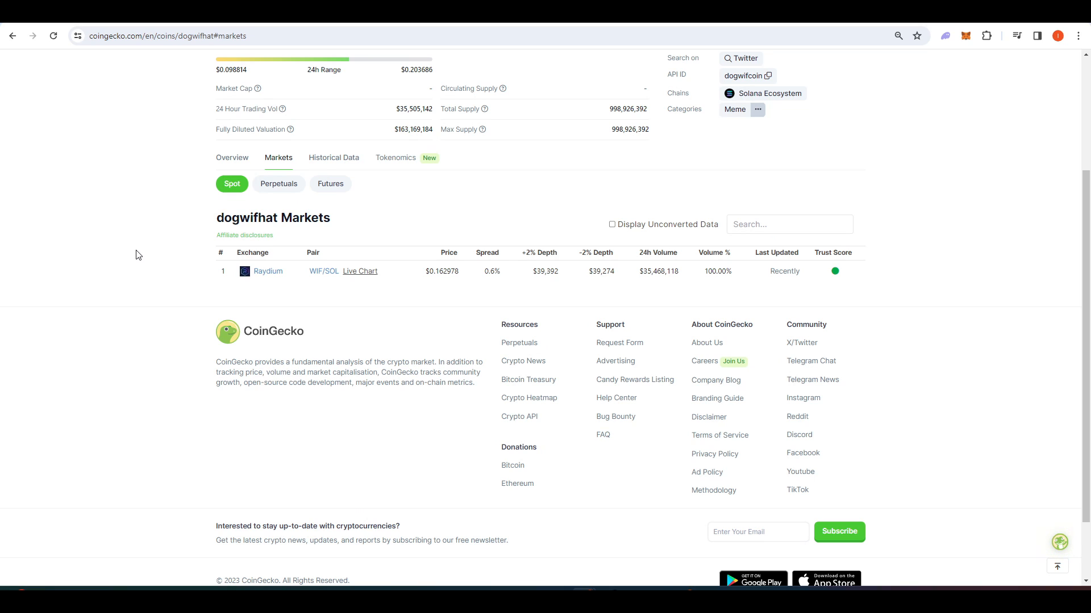
mouse_move(299, 306)
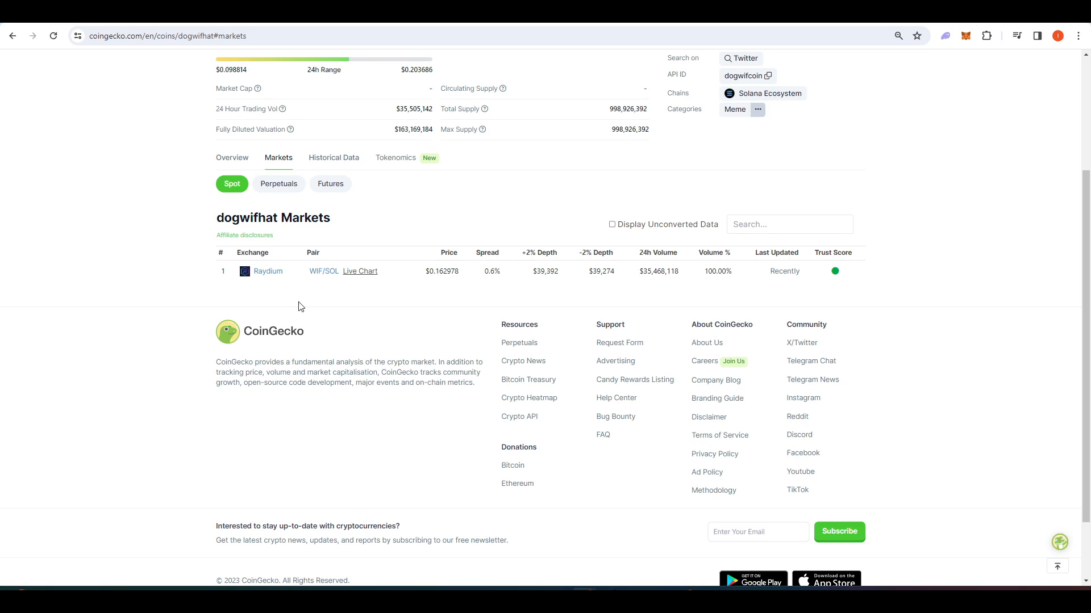
mouse_move(263, 303)
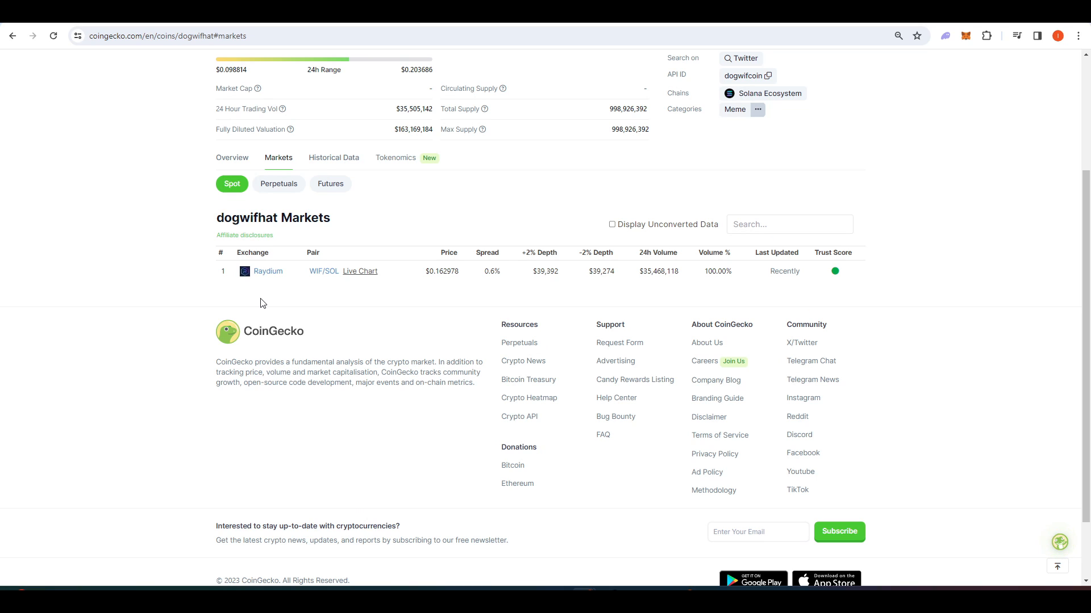
click(742, 58)
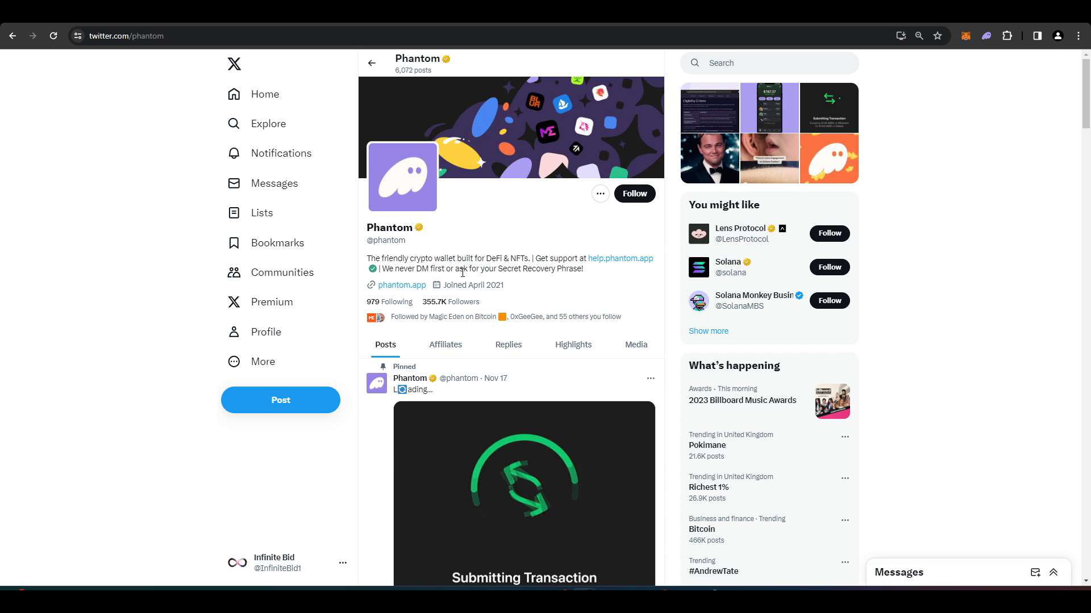
- Add the Phantom wallet extension to Chrome from phantom.app and confirm the install
click(401, 285)
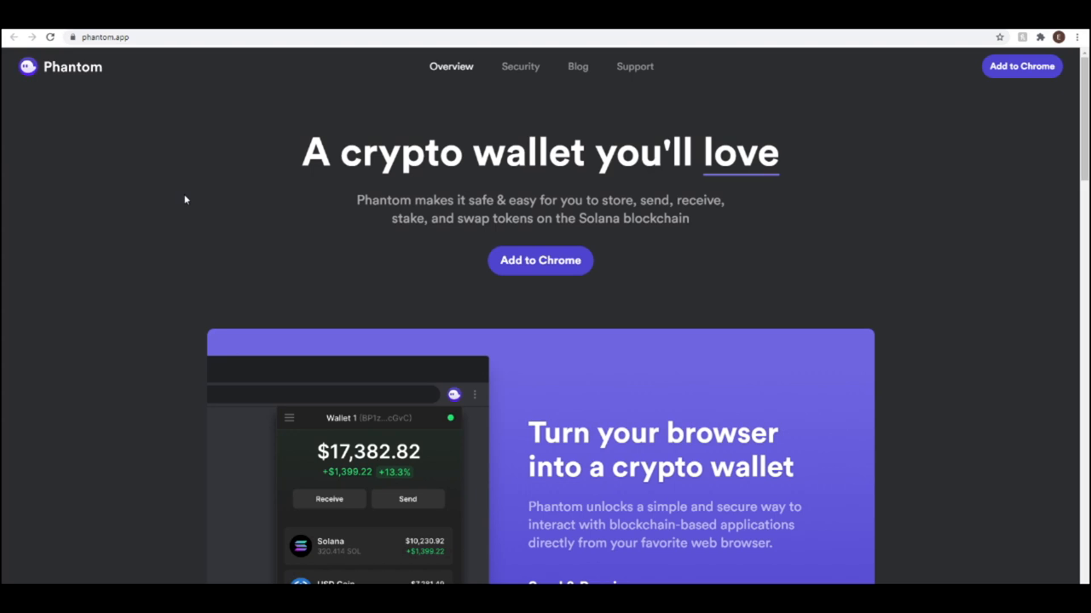
mouse_move(723, 243)
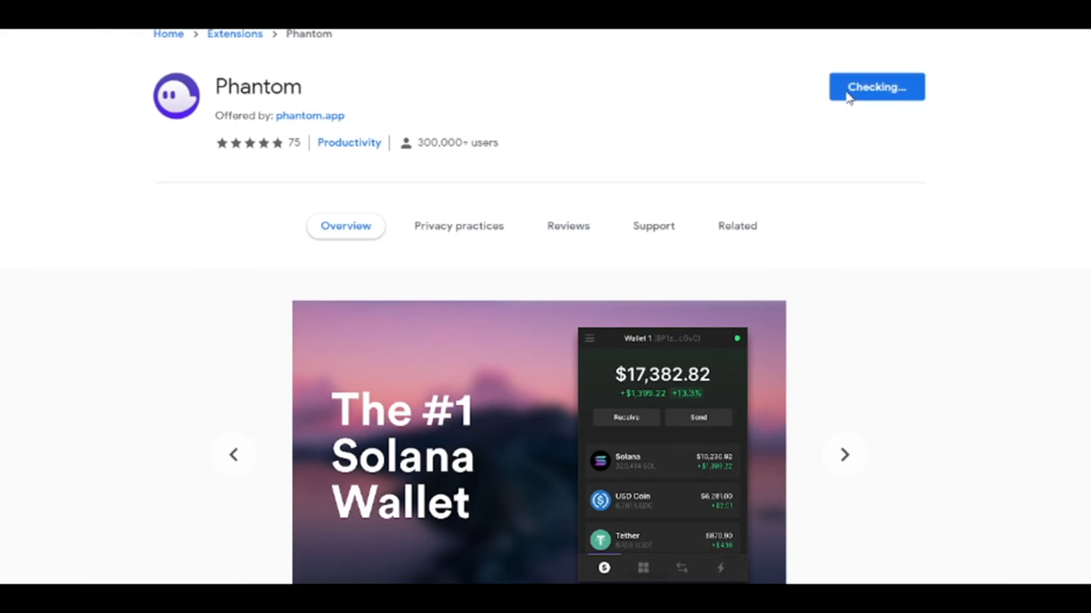
click(876, 87)
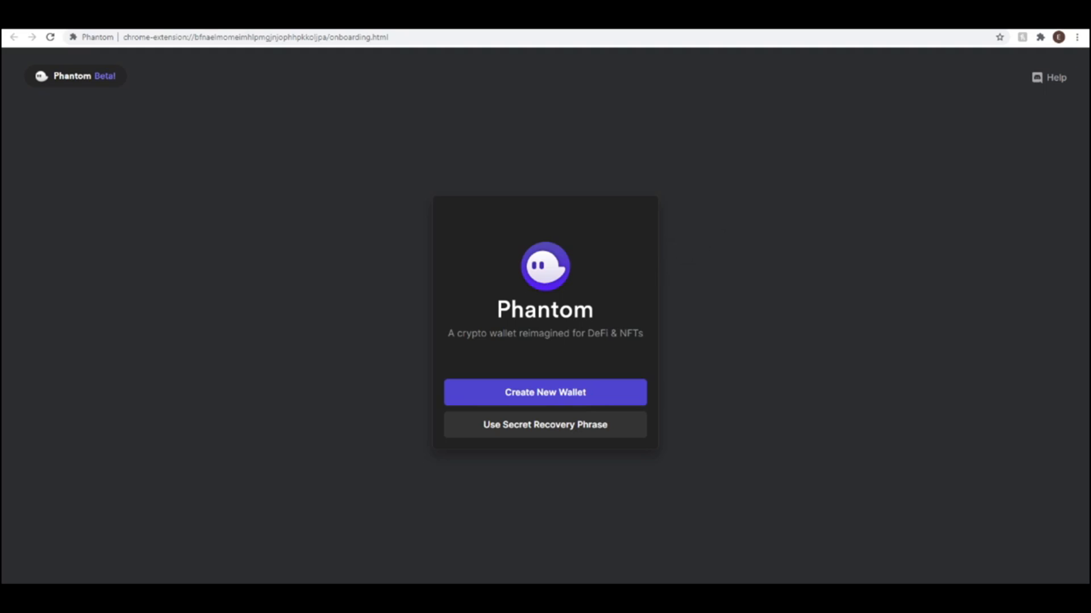
- Create a new Phantom wallet, confirm the recovery phrase is saved, set a password and finish setup
click(544, 392)
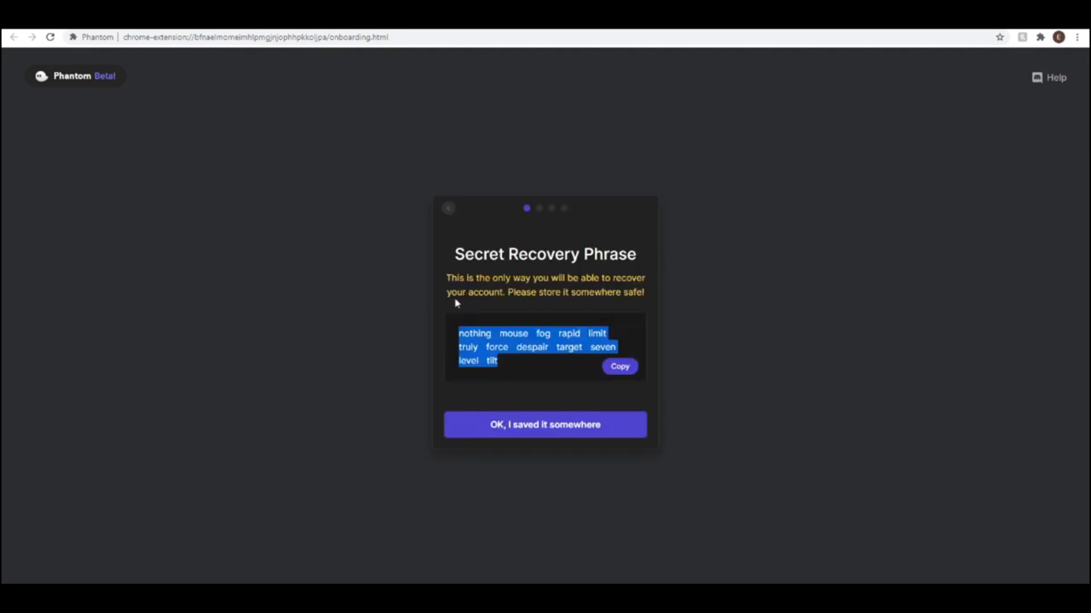
mouse_move(439, 304)
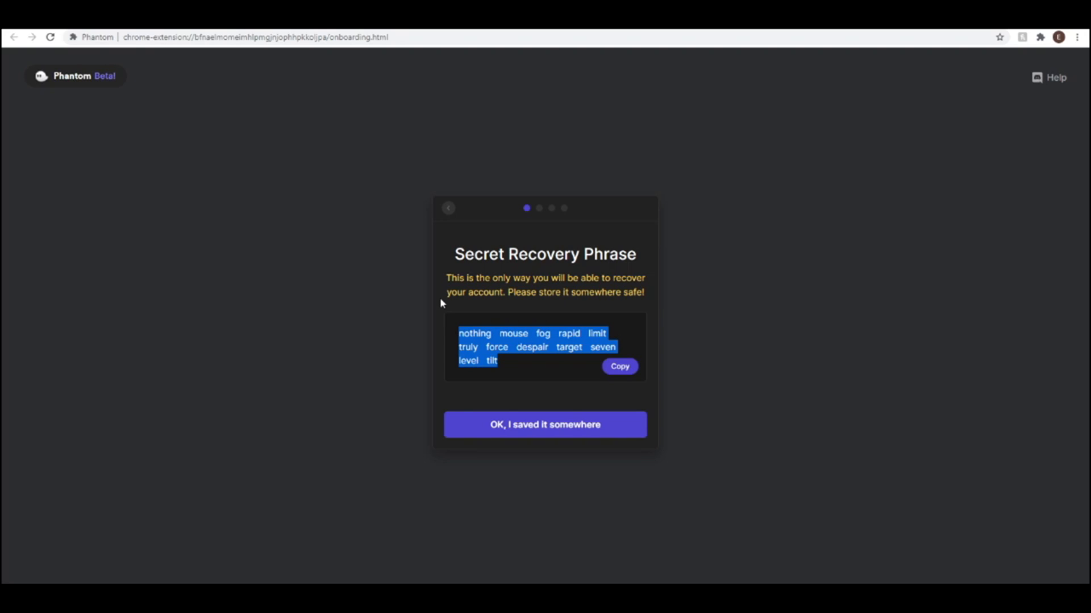
mouse_move(578, 231)
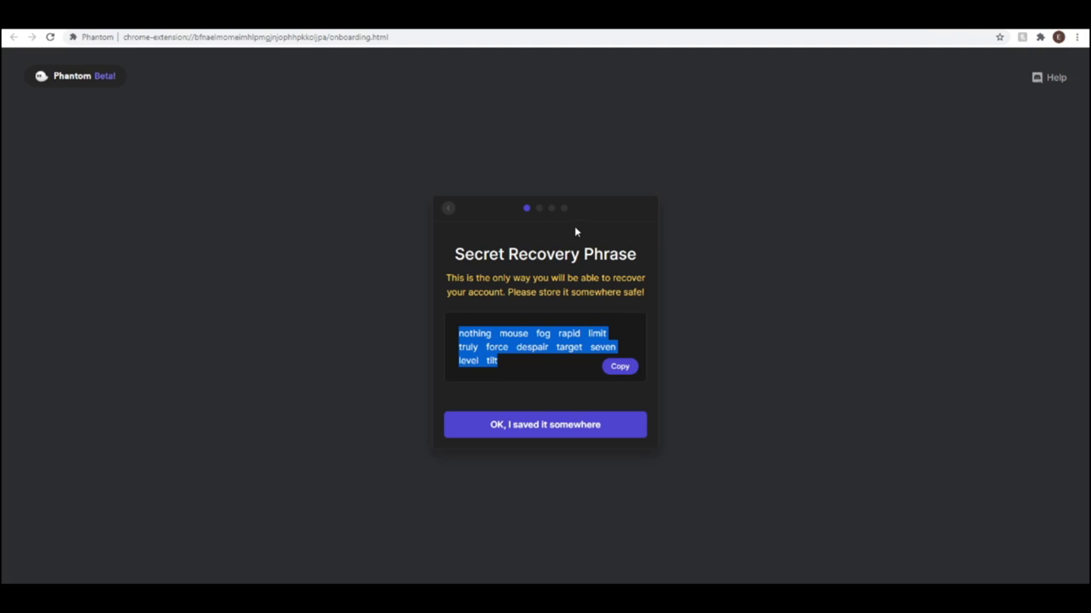
click(544, 423)
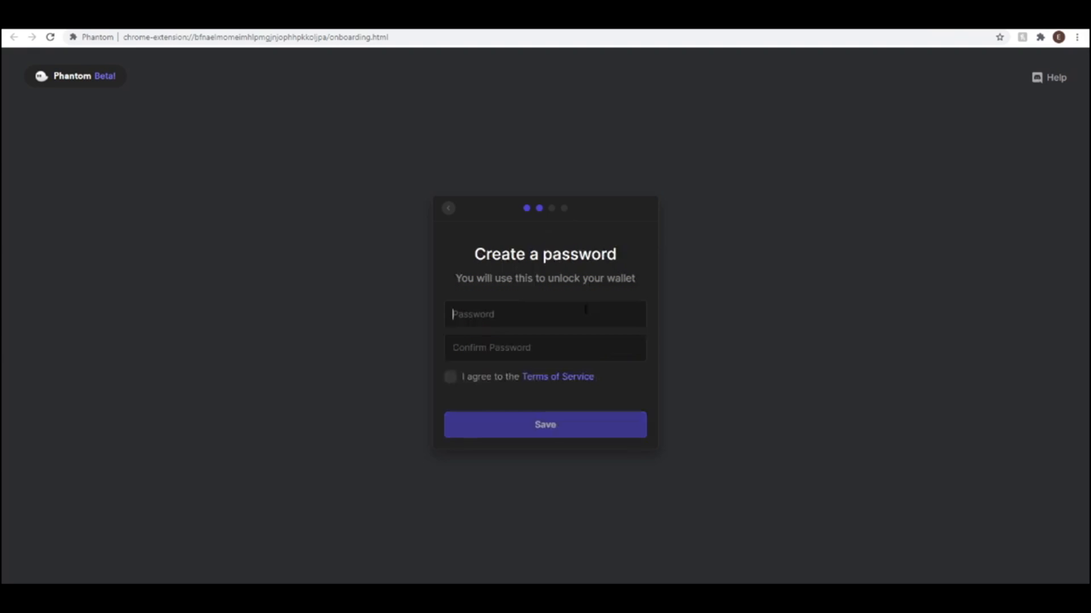
click(450, 377)
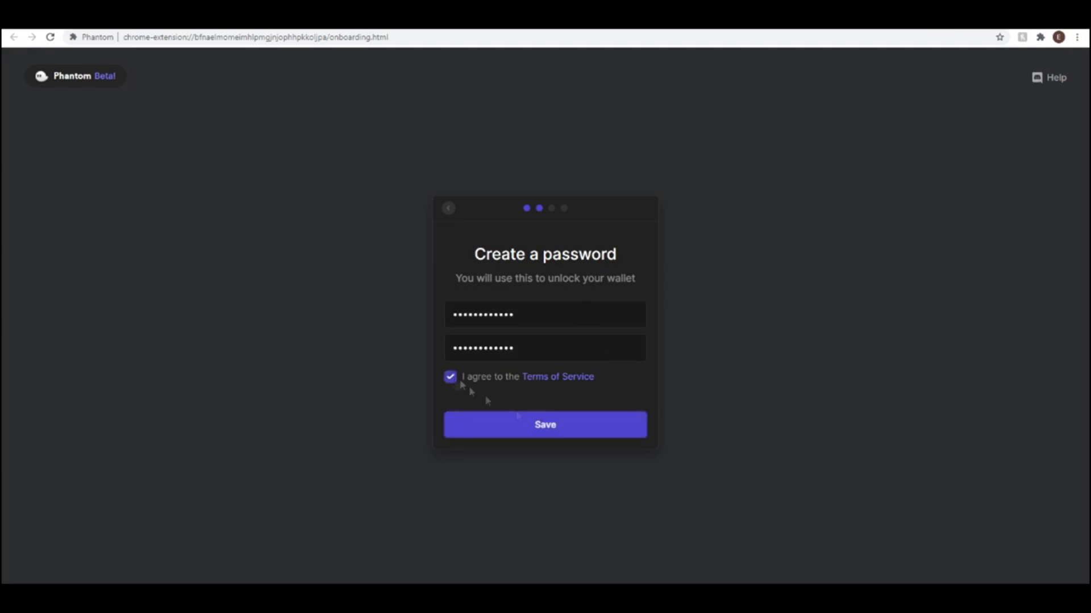
click(544, 424)
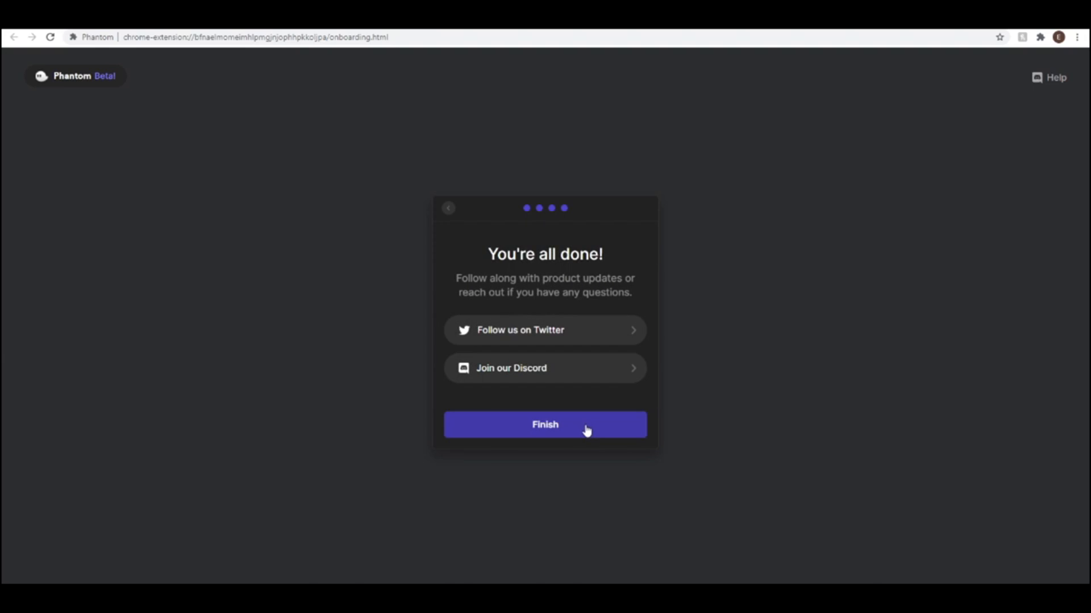
click(544, 424)
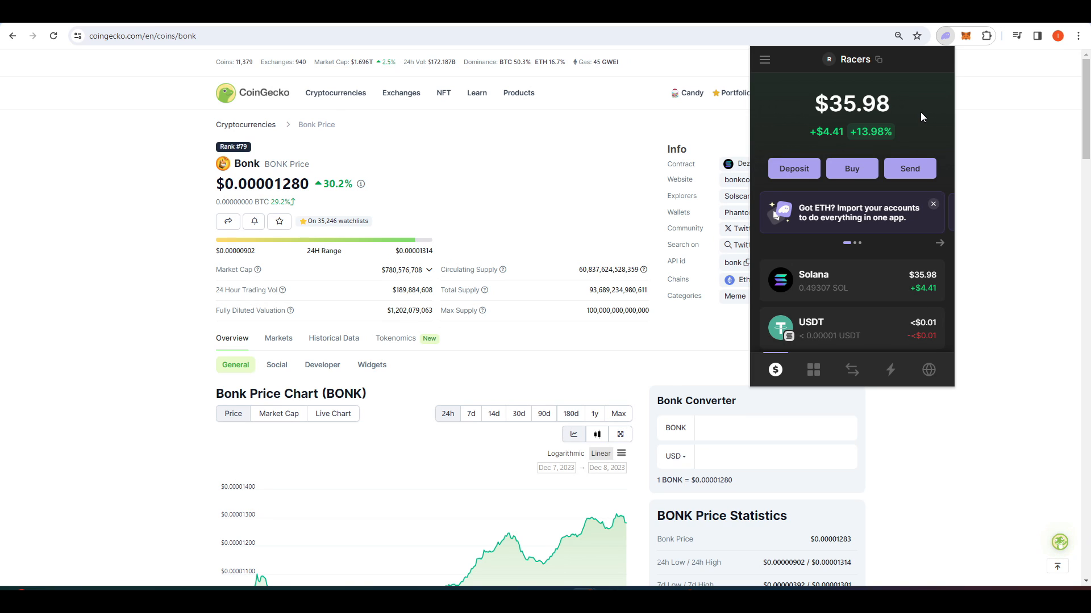
click(139, 35)
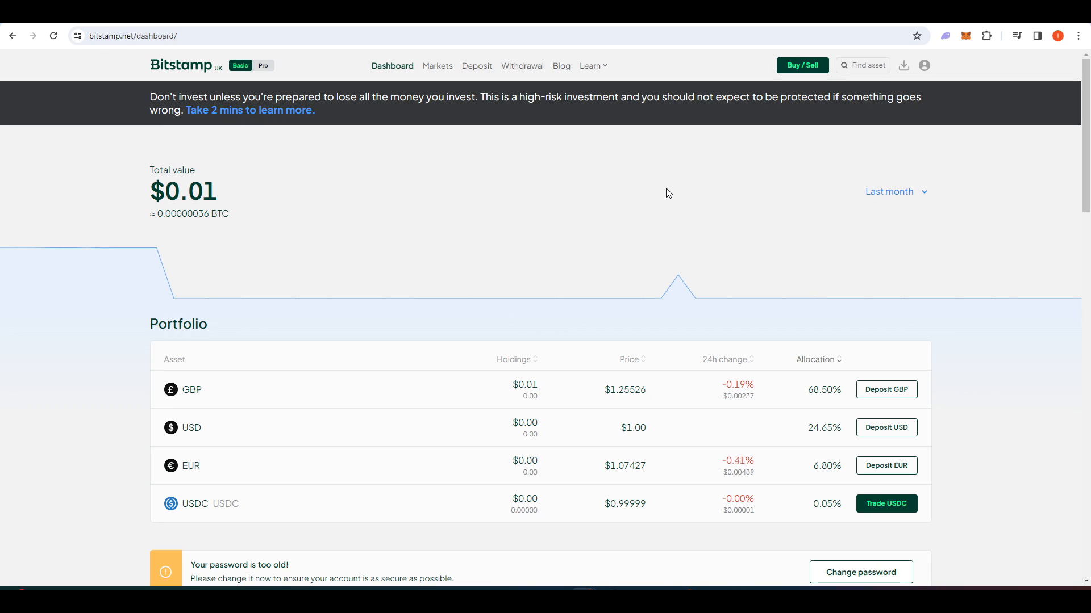
mouse_move(483, 175)
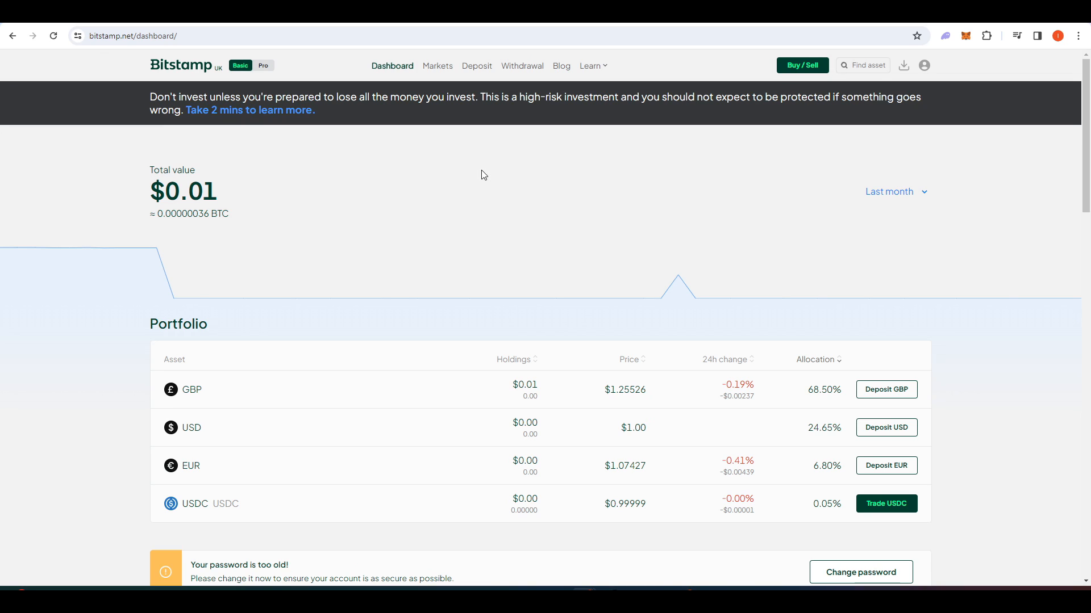
mouse_move(746, 222)
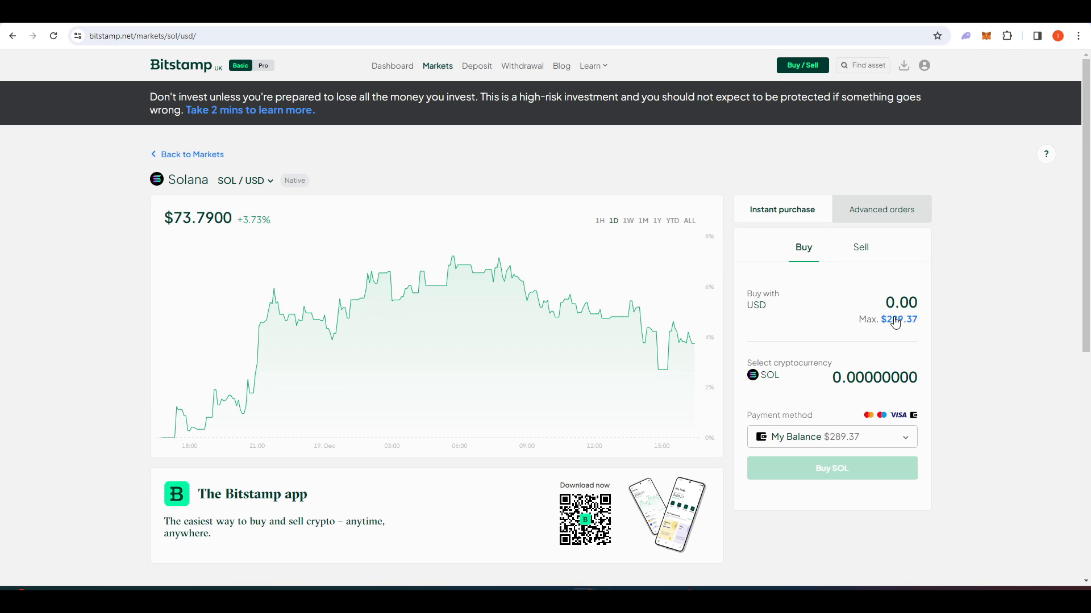
- Buy 3.87 SOL with the full $289.37 USD balance, then go to cryptocurrency withdrawals
click(898, 319)
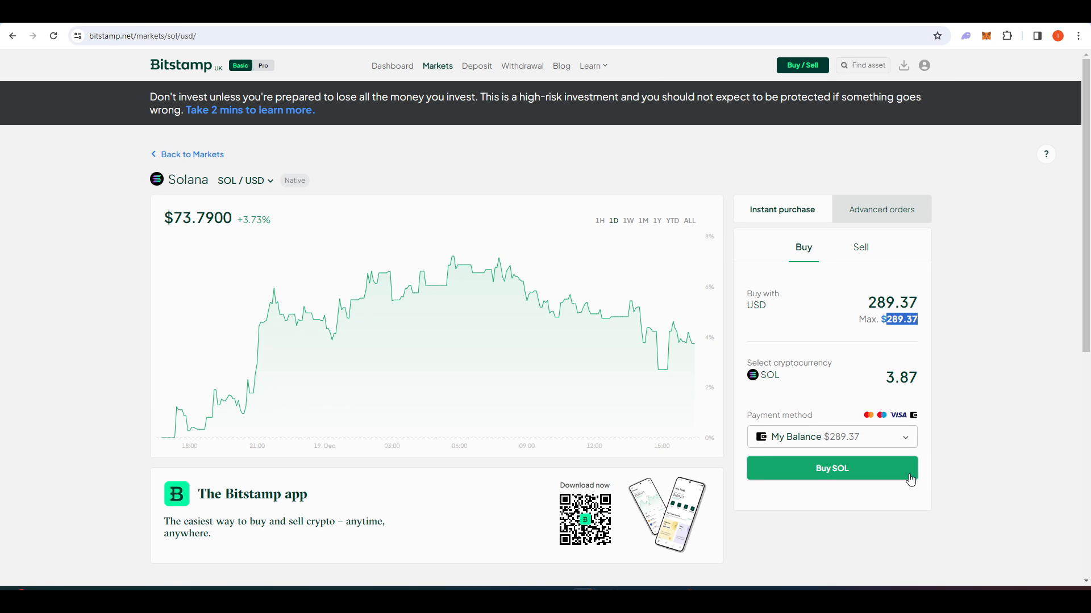
click(832, 468)
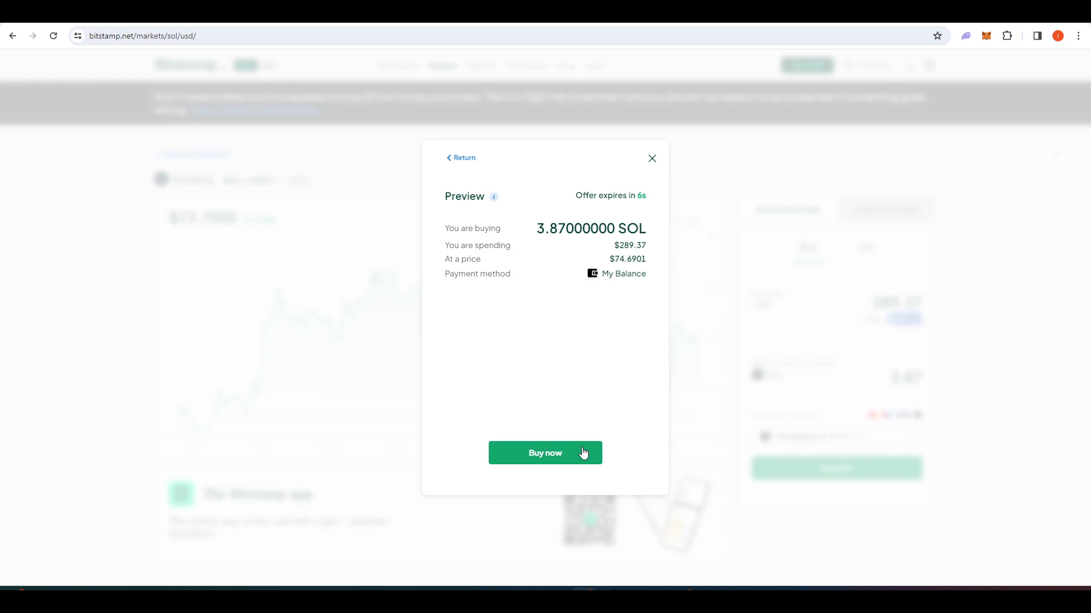
click(544, 453)
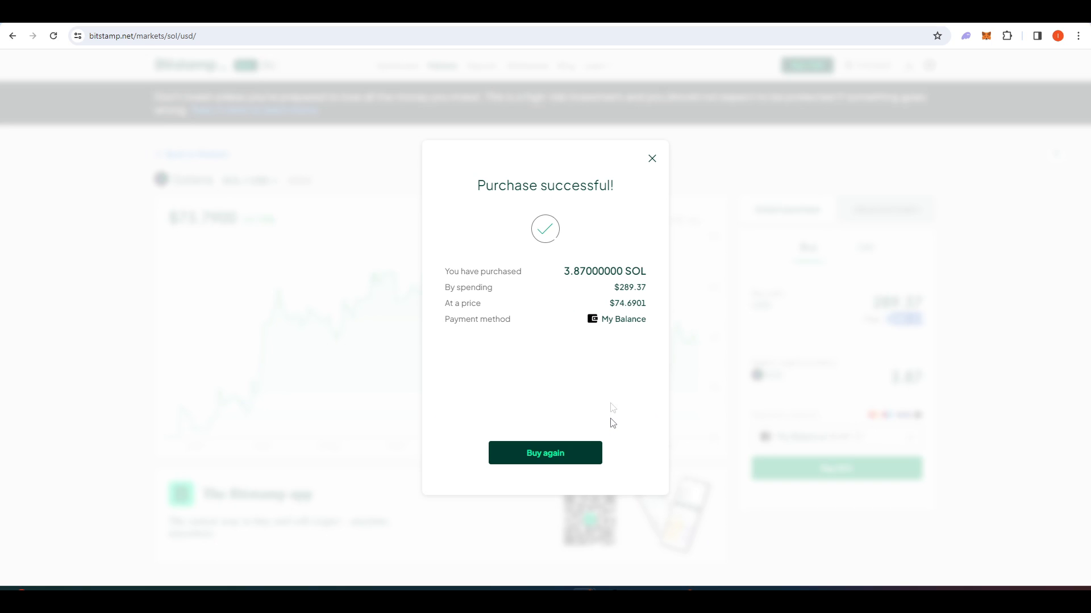
click(521, 66)
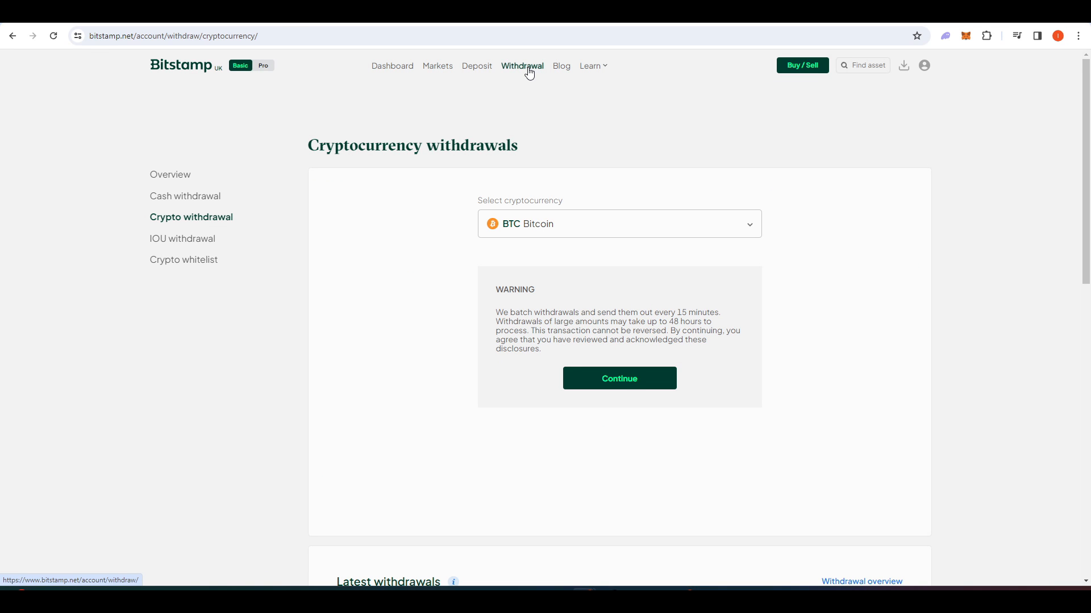
mouse_move(421, 255)
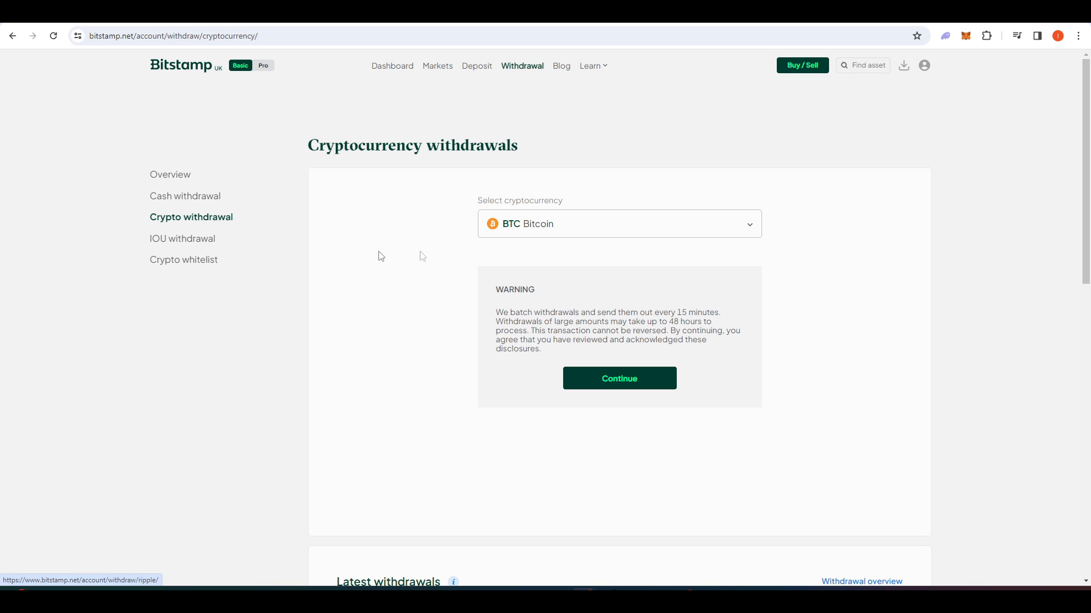
- Select Solana (SOL) as the withdrawal currency and continue past the warning to the form
text(so)
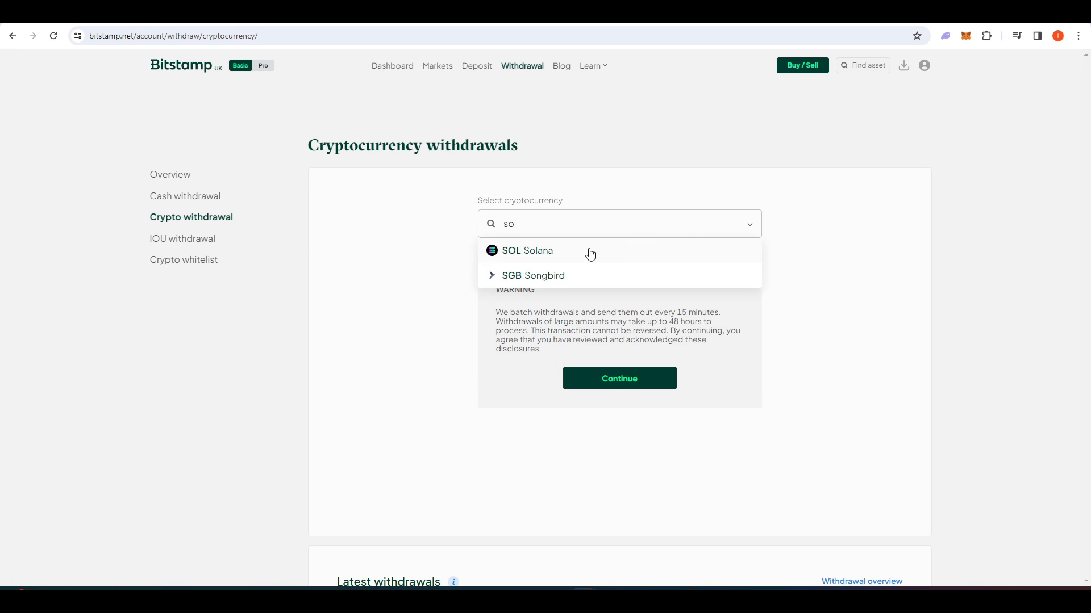
click(529, 250)
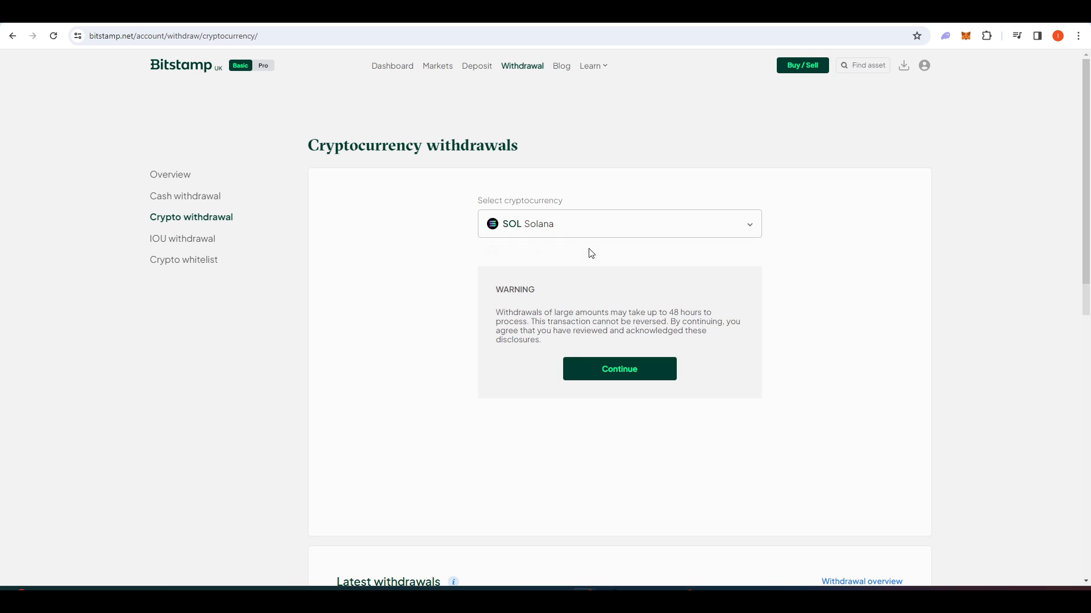
click(618, 368)
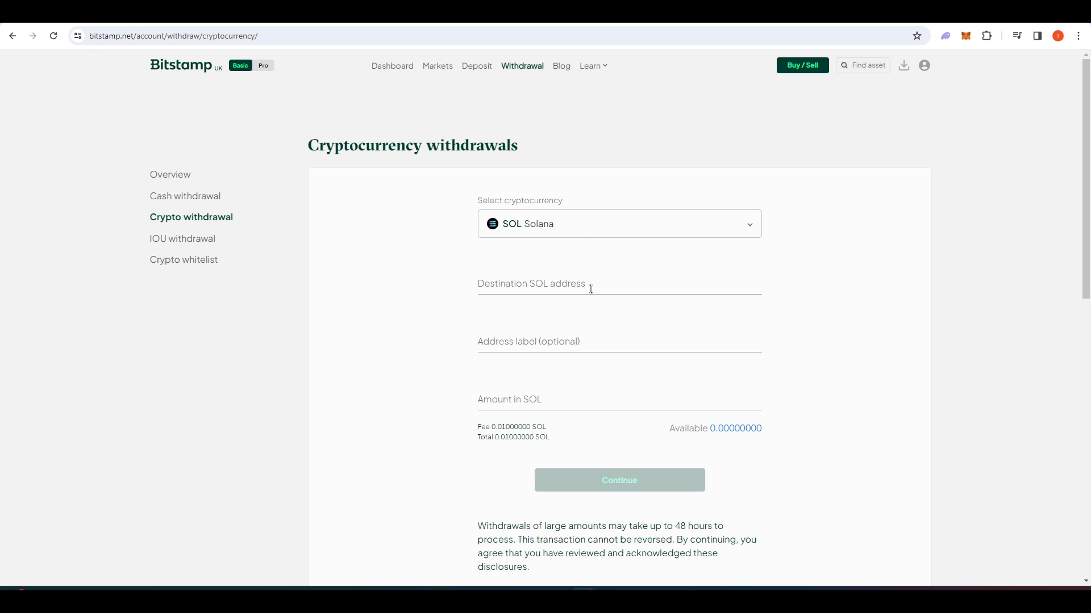
mouse_move(701, 281)
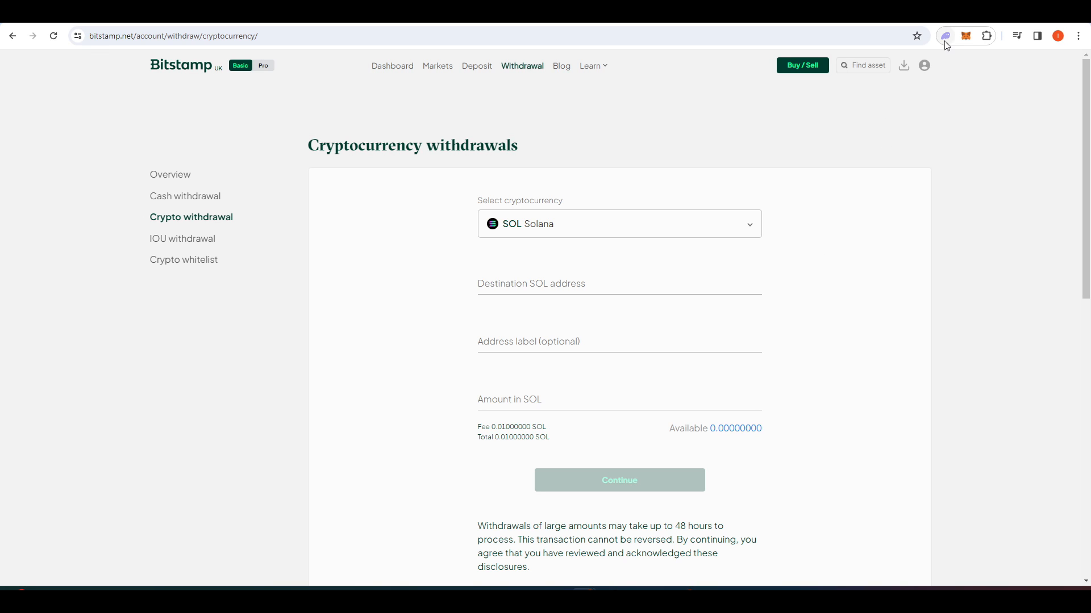
- Copy the Phantom wallet's Solana address as the Bitstamp withdrawal destination and move to the amount field
click(944, 35)
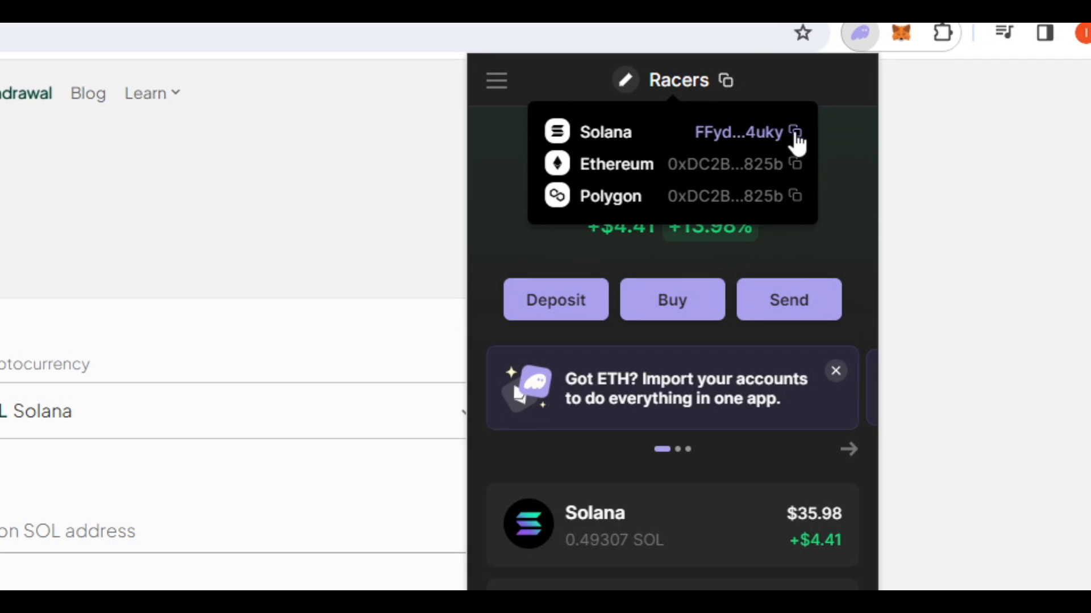
click(795, 131)
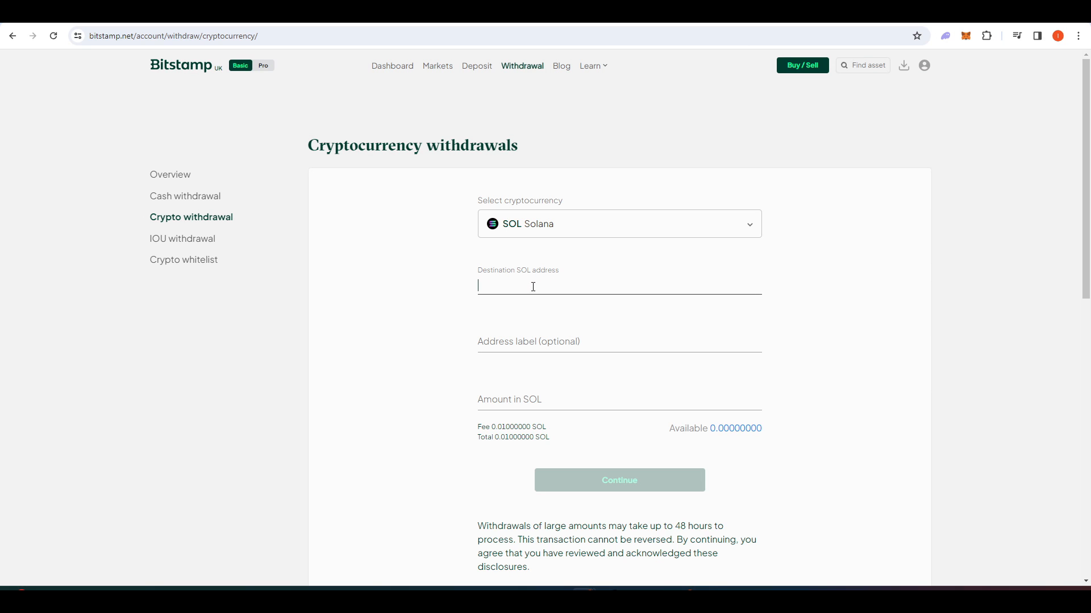
click(618, 400)
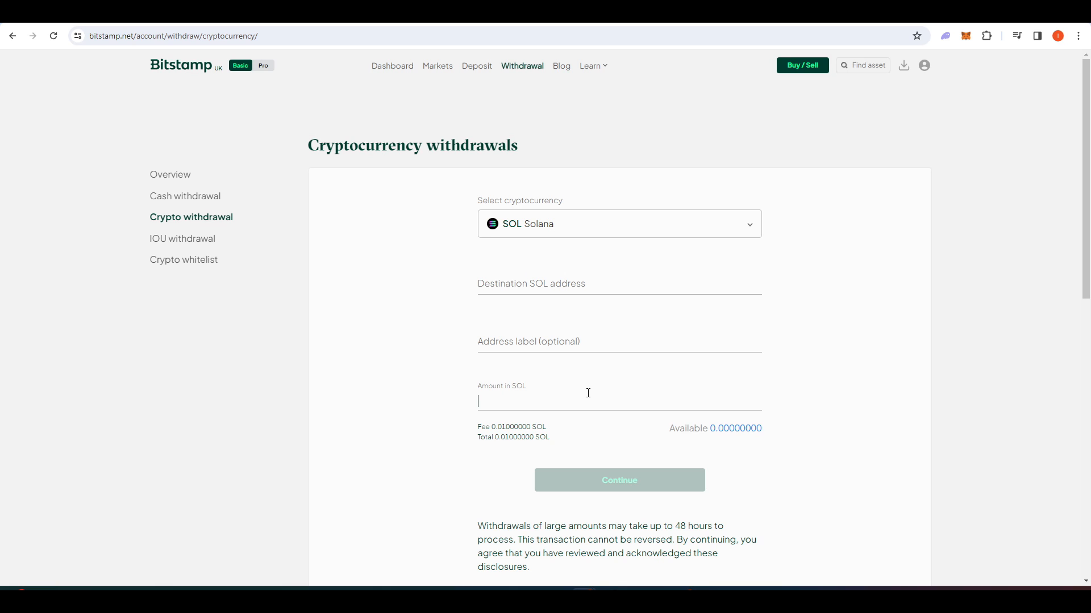
mouse_move(1048, 253)
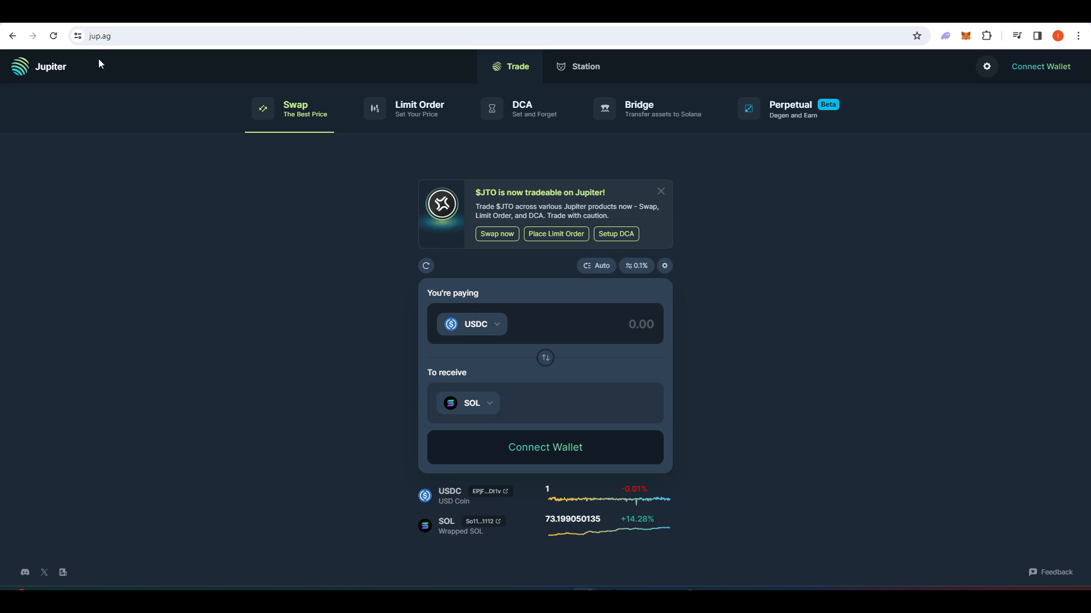
- Connect the Phantom wallet to Jupiter so its 0.493074 SOL balance is available
key(ctrl+plus)
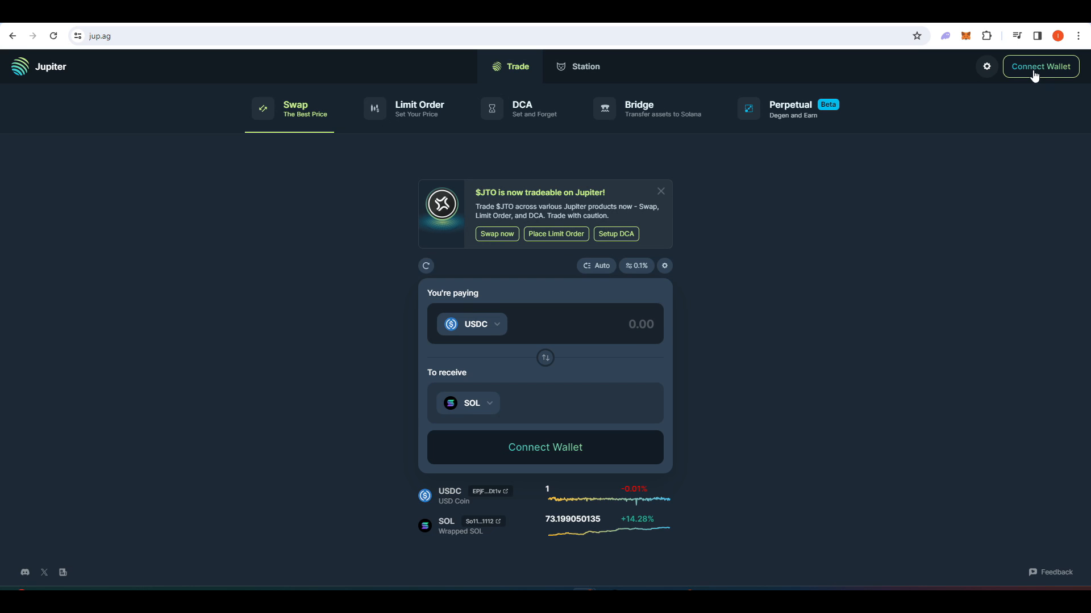
click(1039, 66)
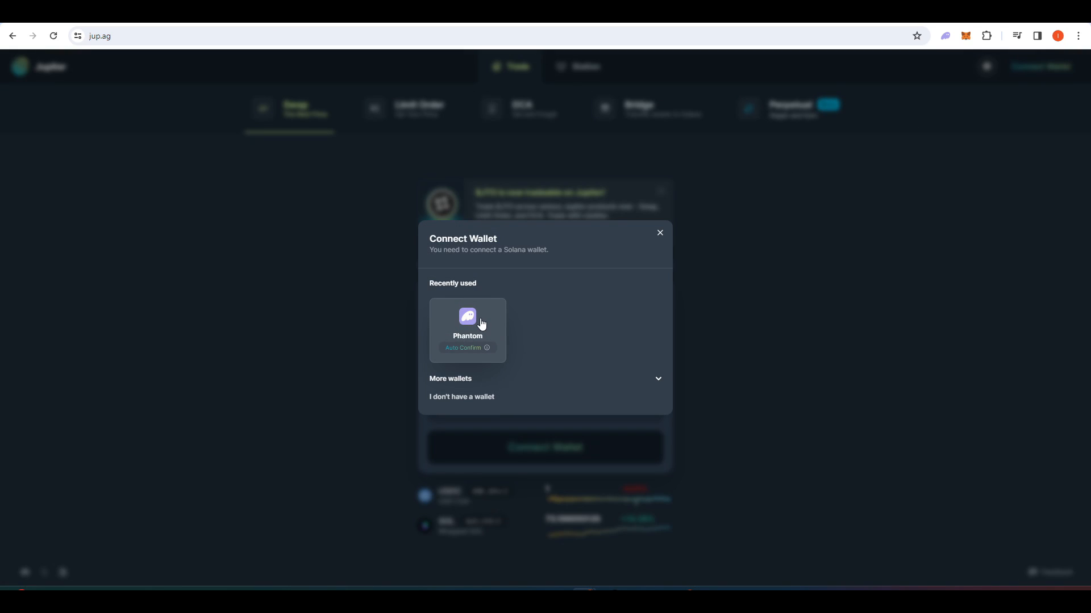
click(467, 330)
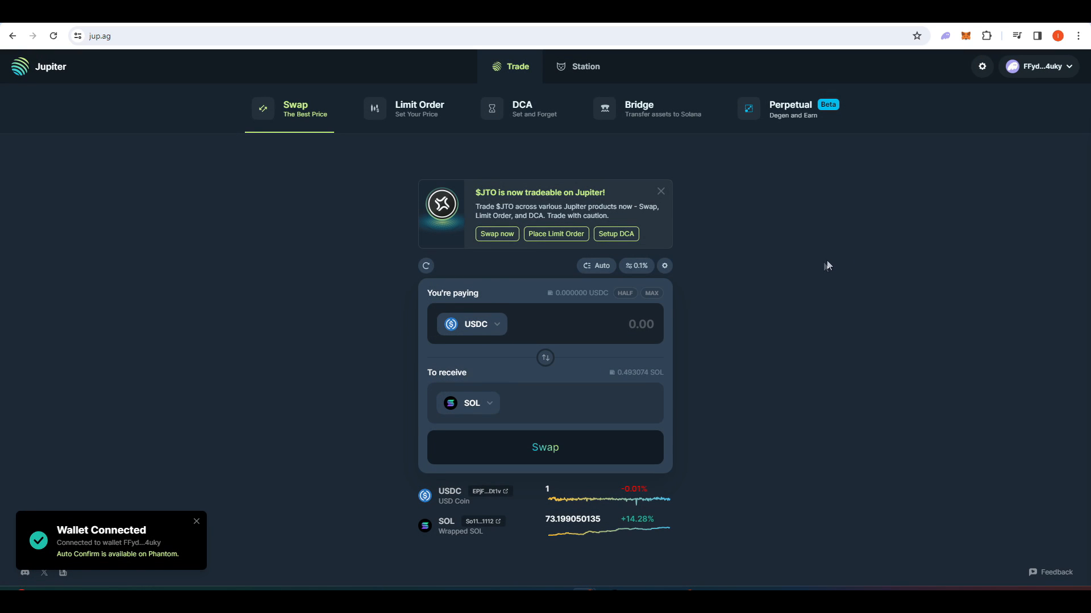
mouse_move(776, 273)
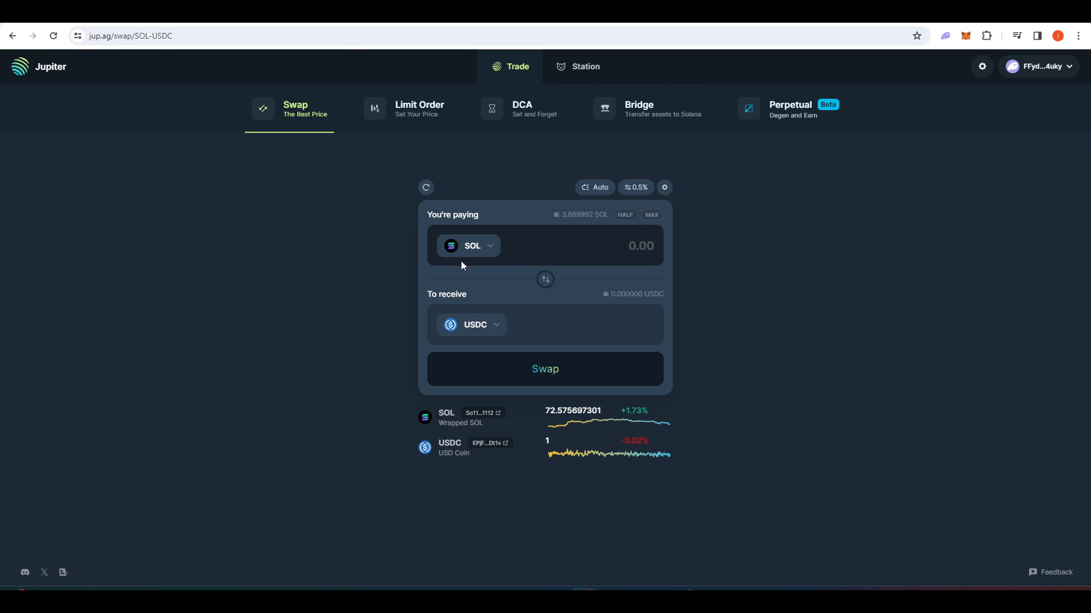
- Choose $WIF dogwifhat as the token to receive for SOL in the swap form
click(469, 246)
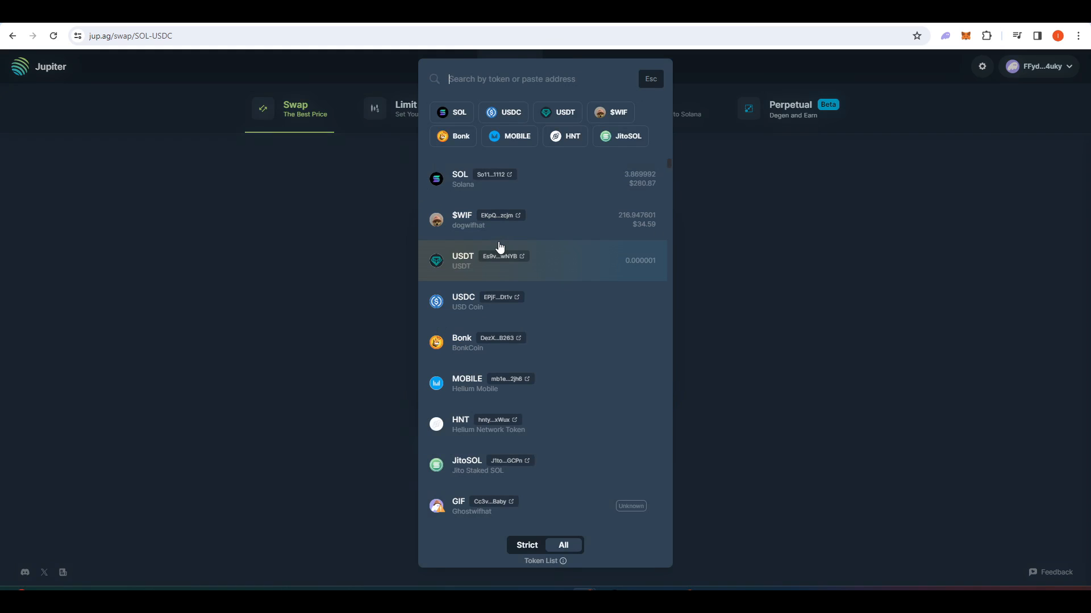
click(463, 302)
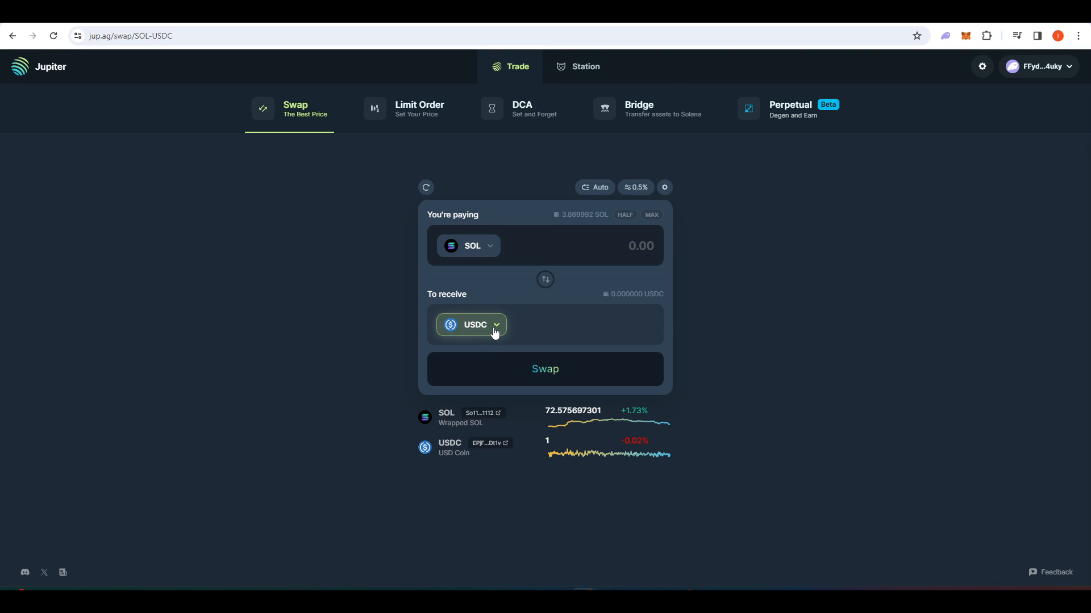
click(475, 325)
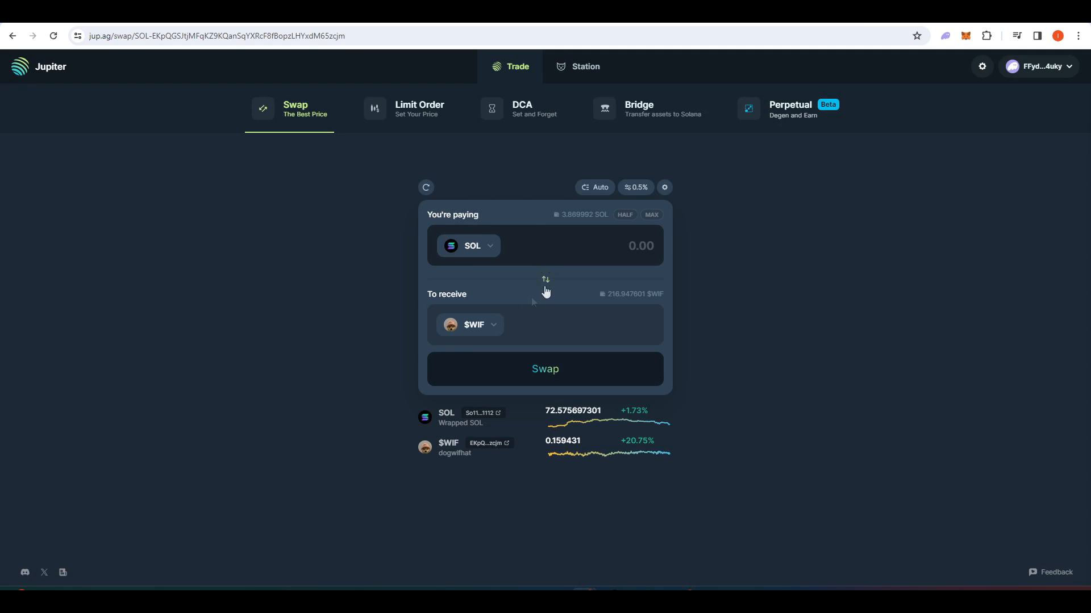
click(469, 324)
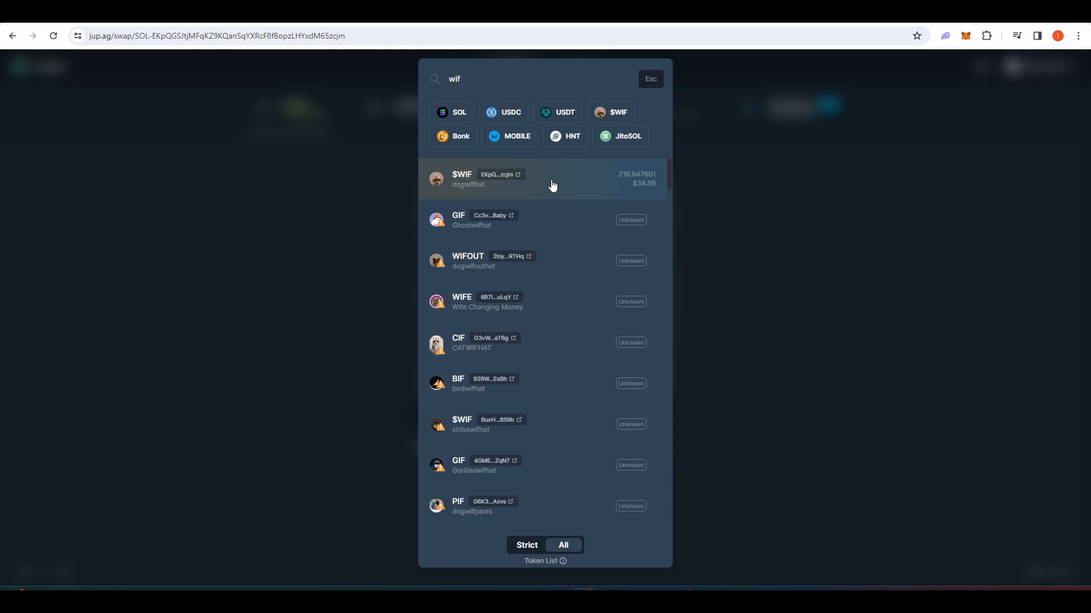
click(544, 178)
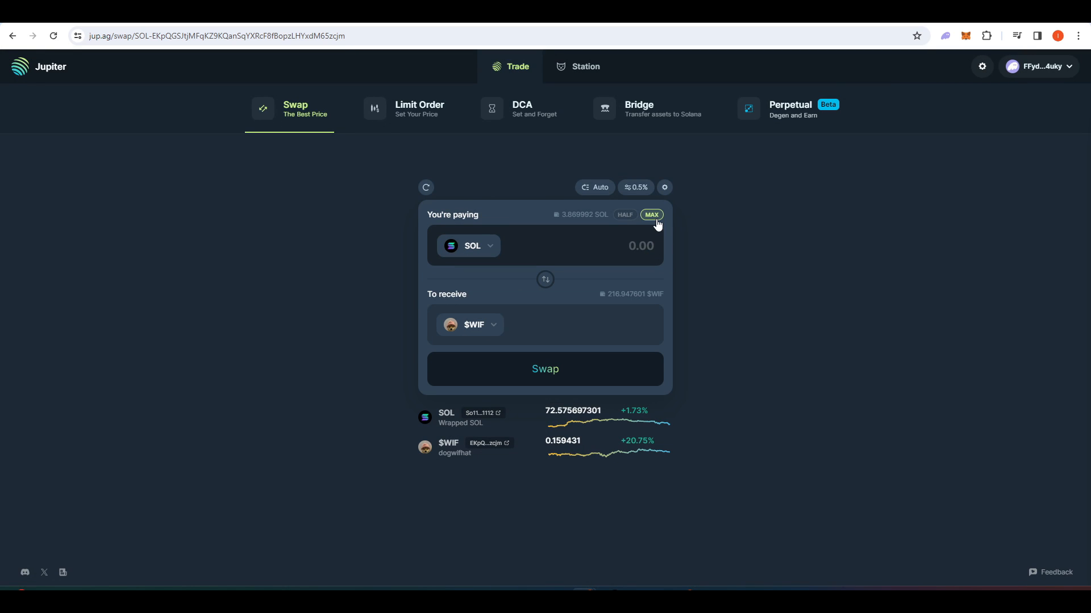
- Swap the max 3.8599922 SOL into about 1,763.93 $WIF, then reverse the pair to pay with $WIF
click(604, 245)
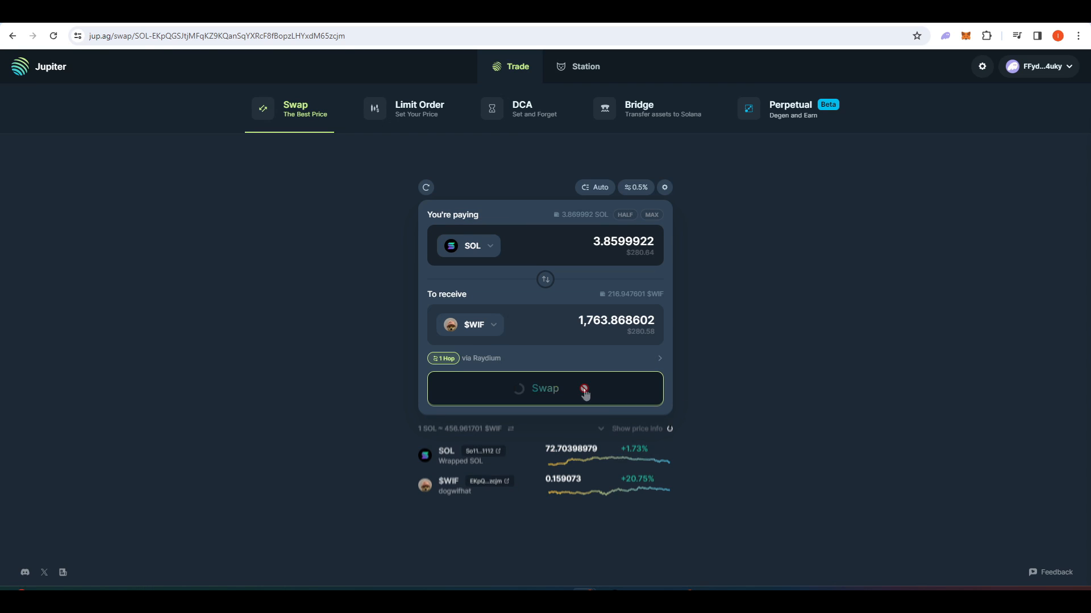
click(544, 389)
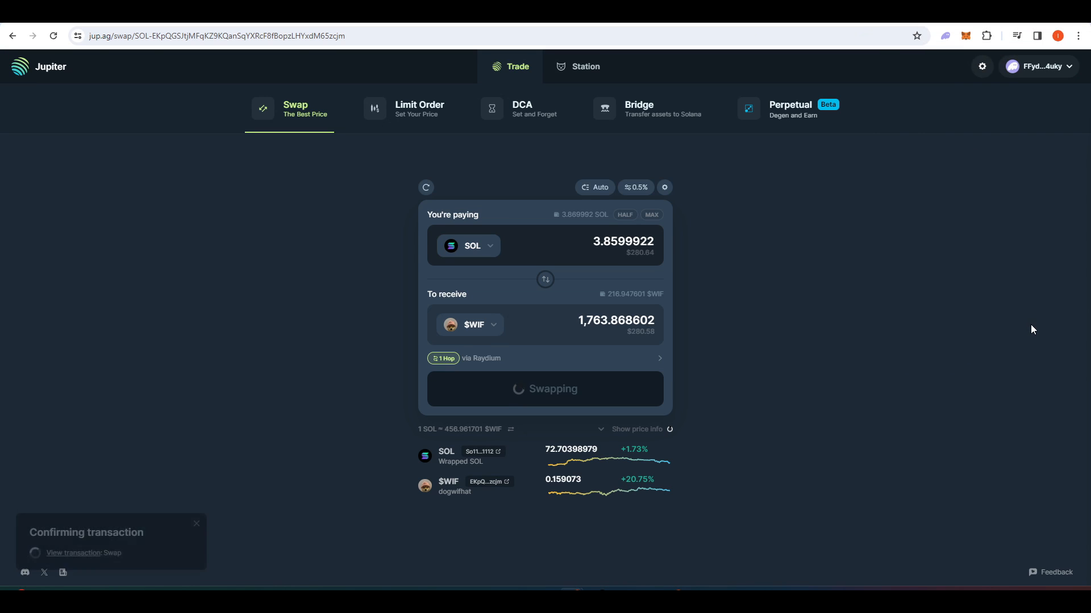
mouse_move(754, 324)
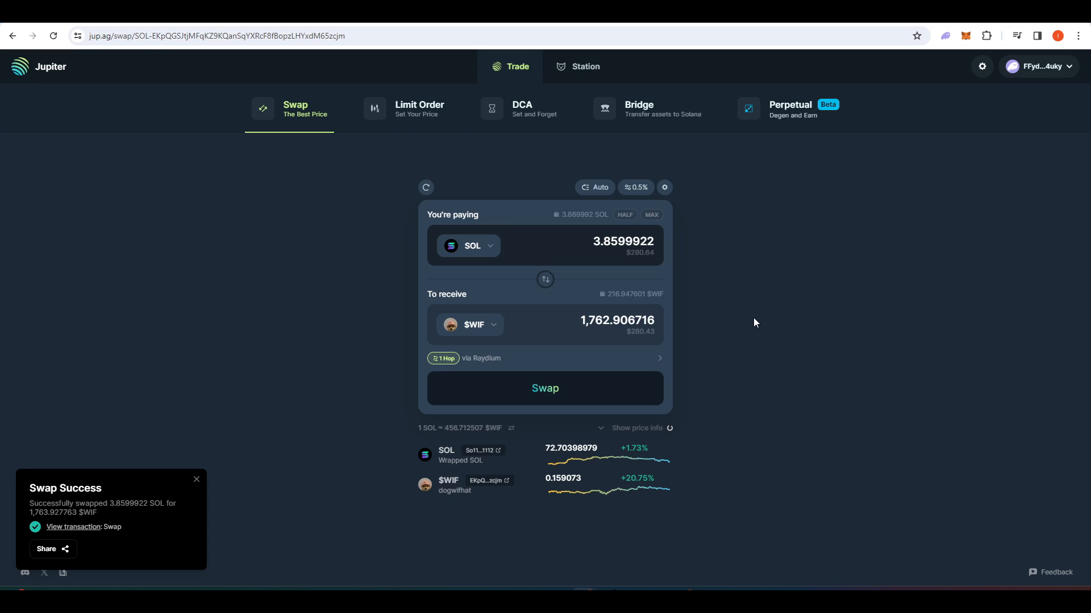
click(544, 280)
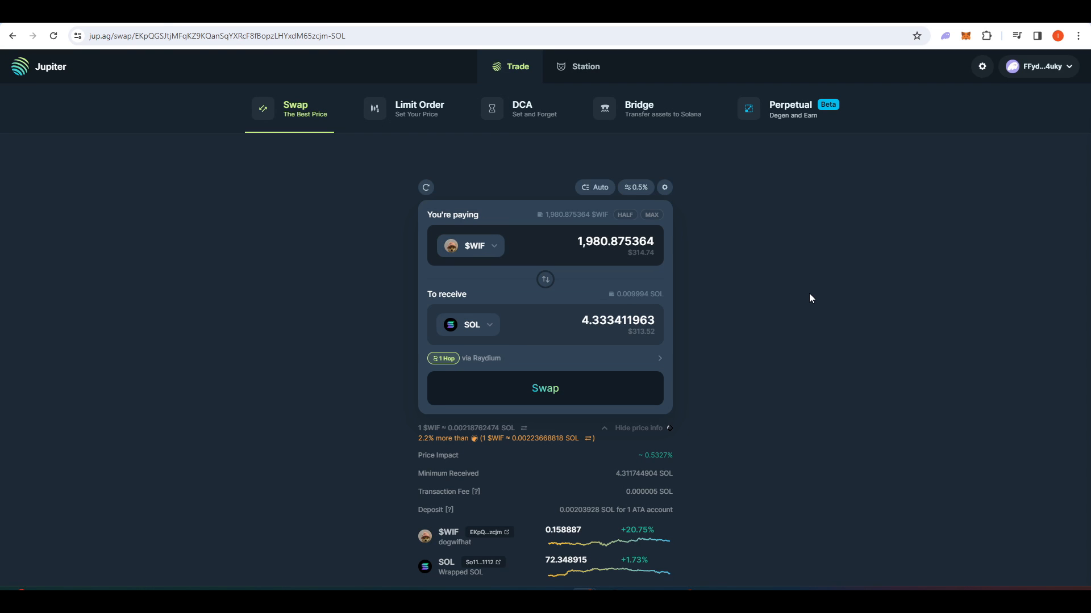